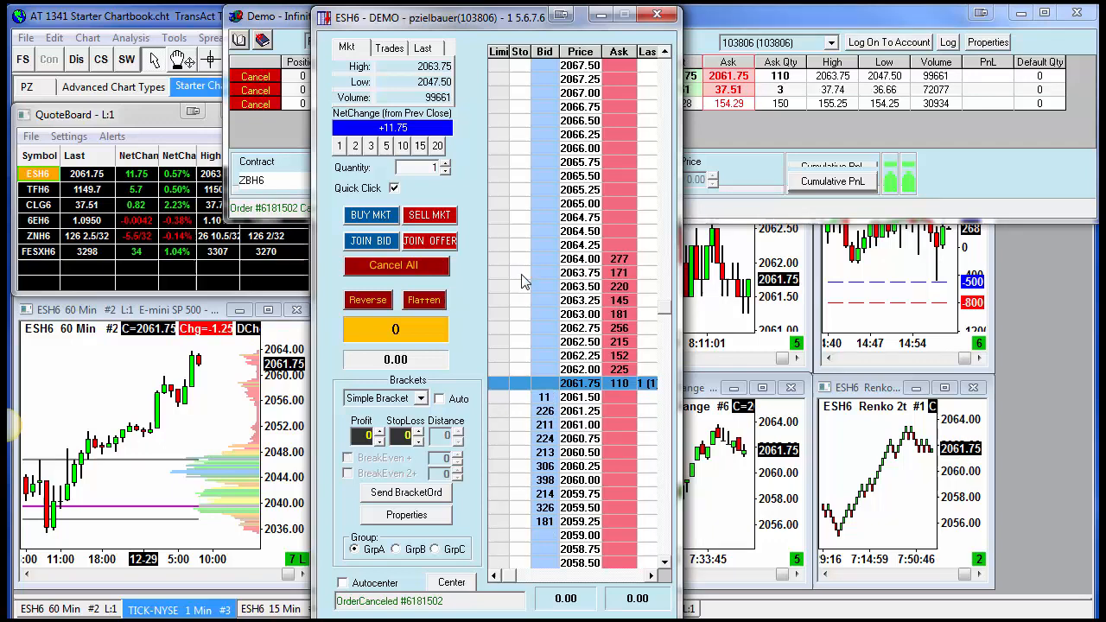
click(579, 176)
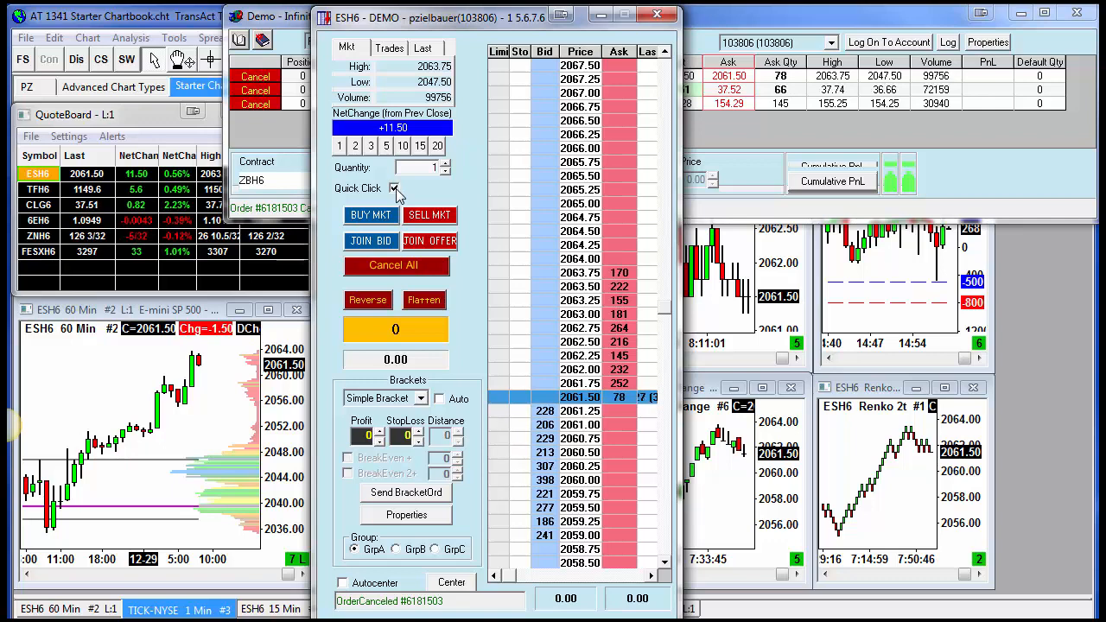
click(394, 186)
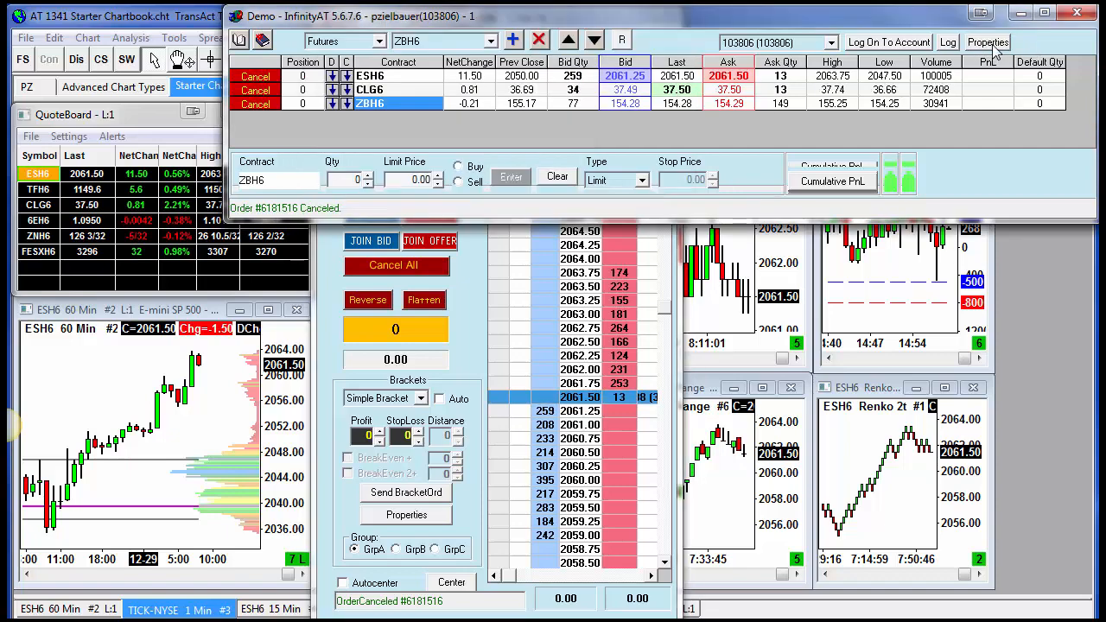
- Enable Default Quick Click on the General tab of the Properties dialog
click(986, 42)
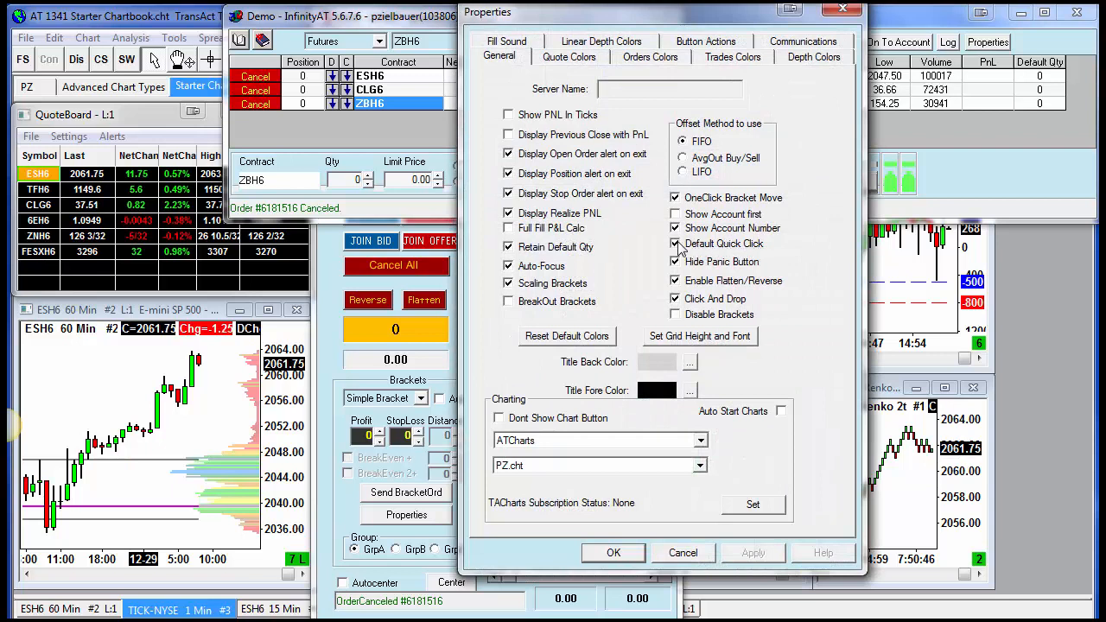
click(675, 262)
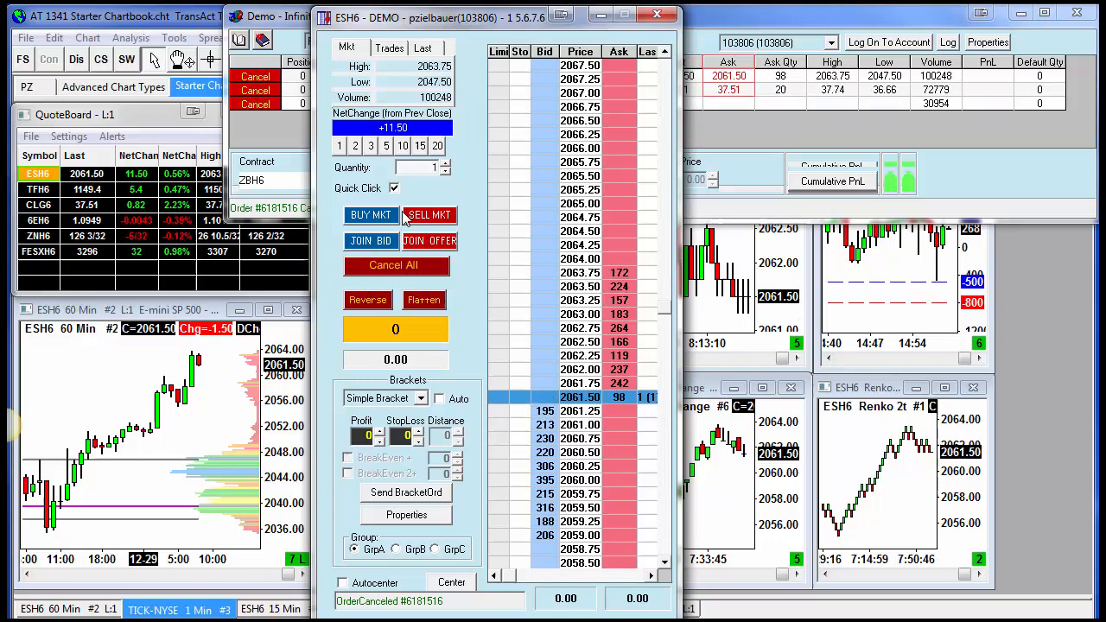
- Untick the Quick Click checkbox on the ESH6 order ladder
click(394, 188)
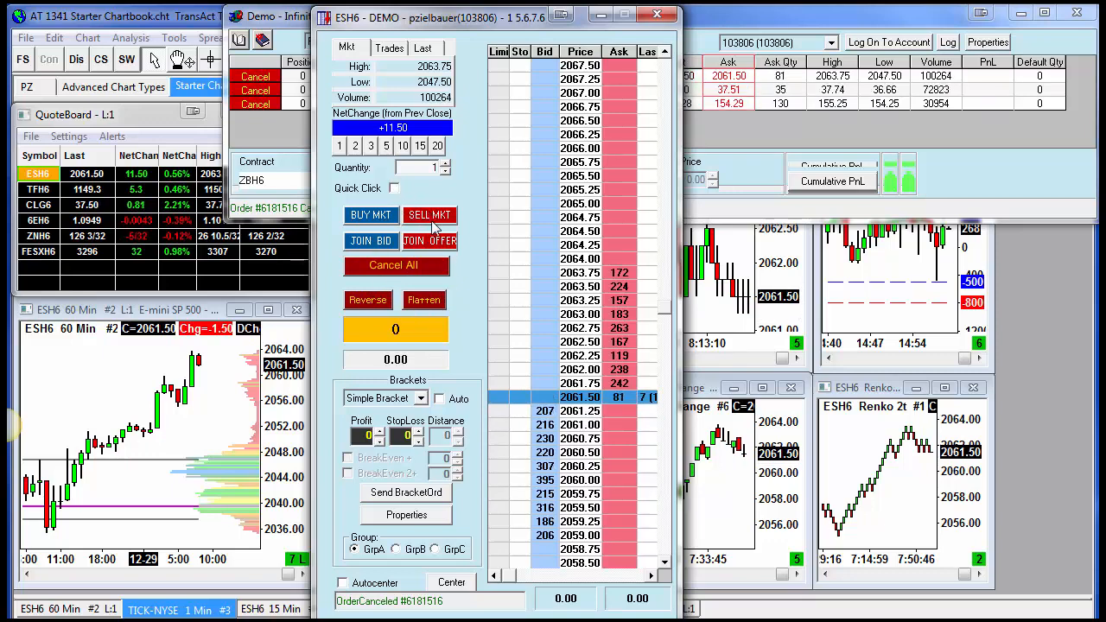